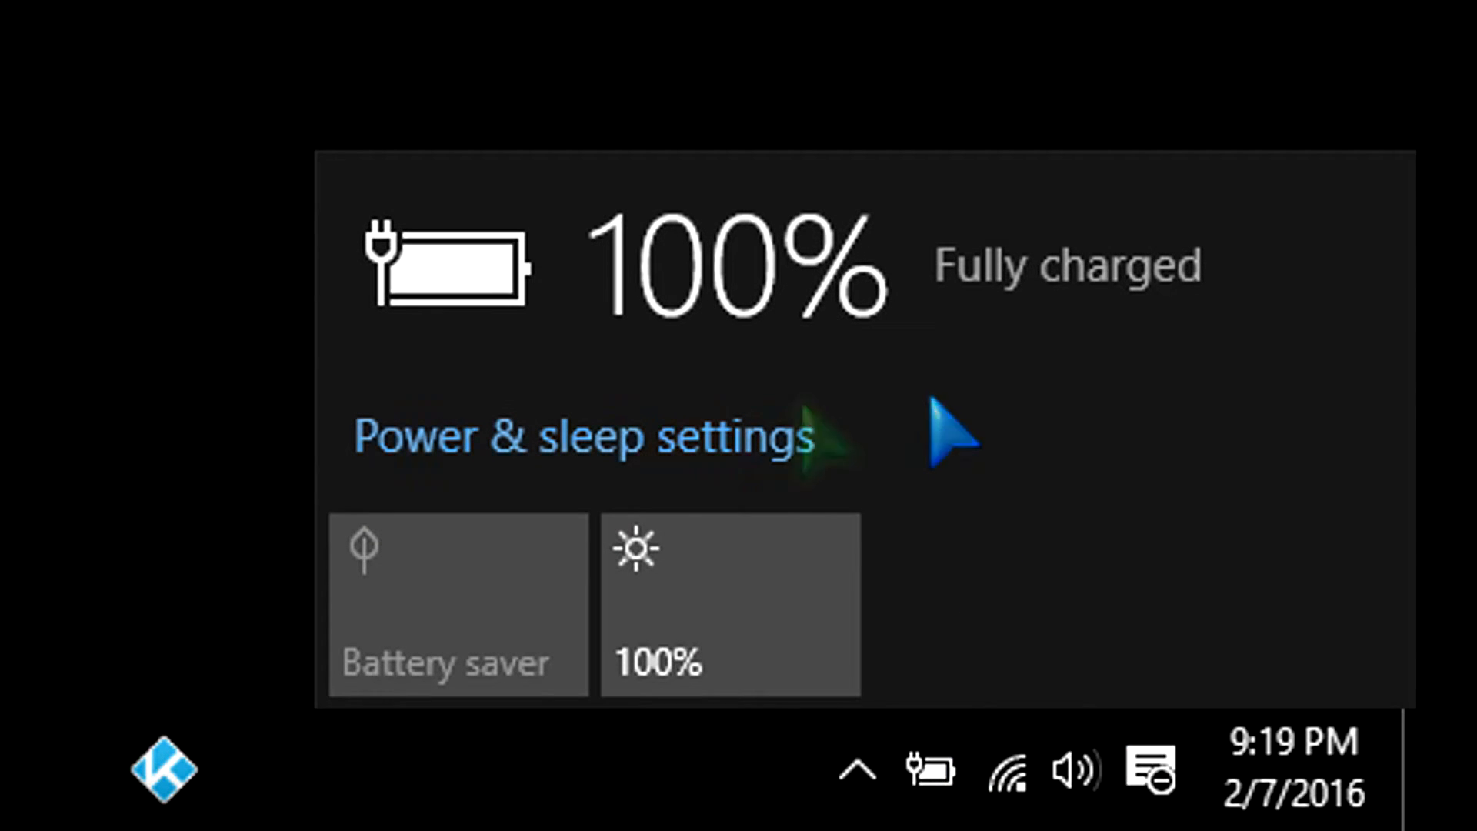
{"action": "mouse_move", "coordinate": [796, 474]}
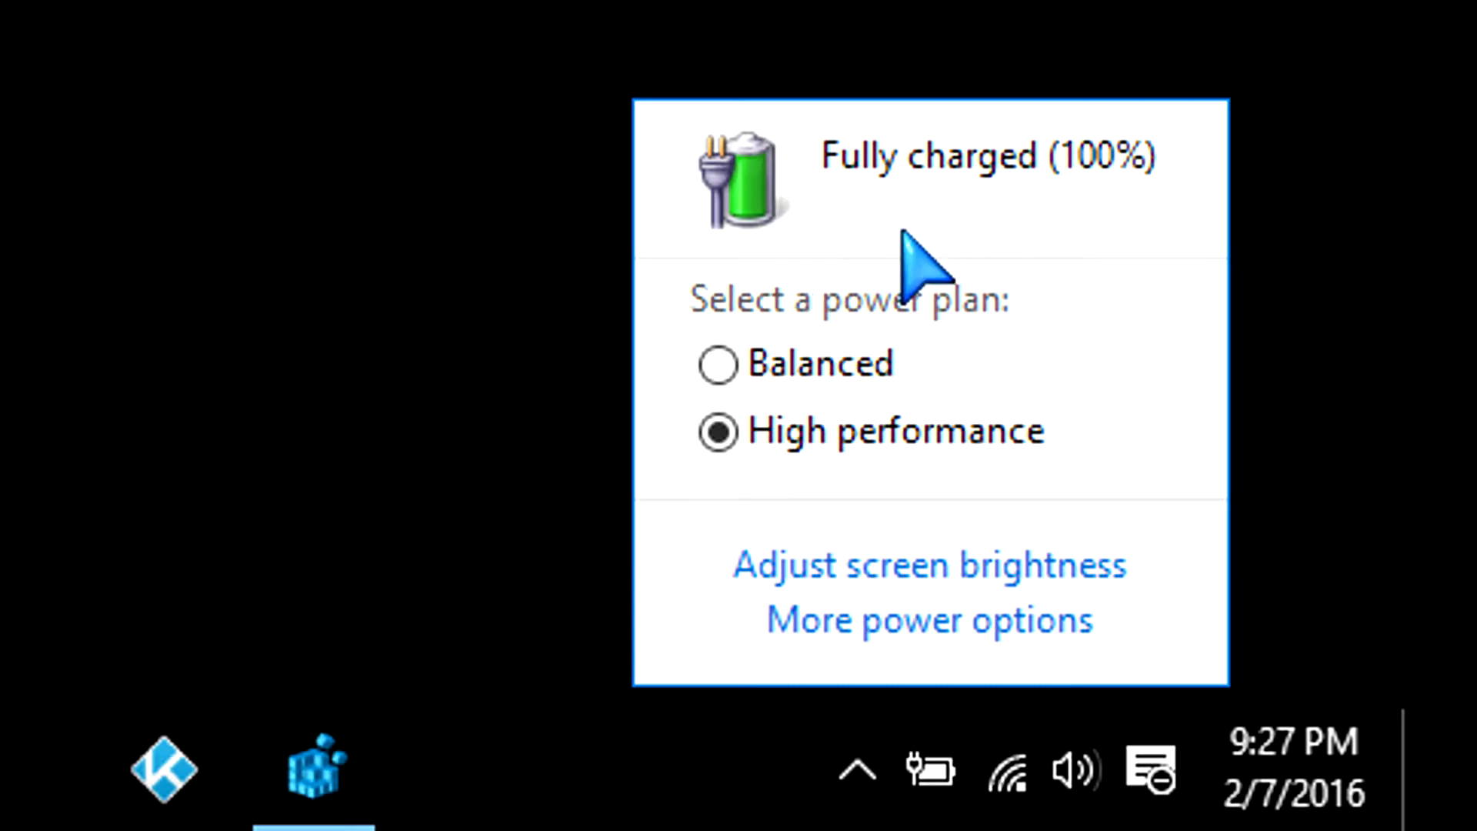
{"action": "mouse_move", "coordinate": [1006, 610]}
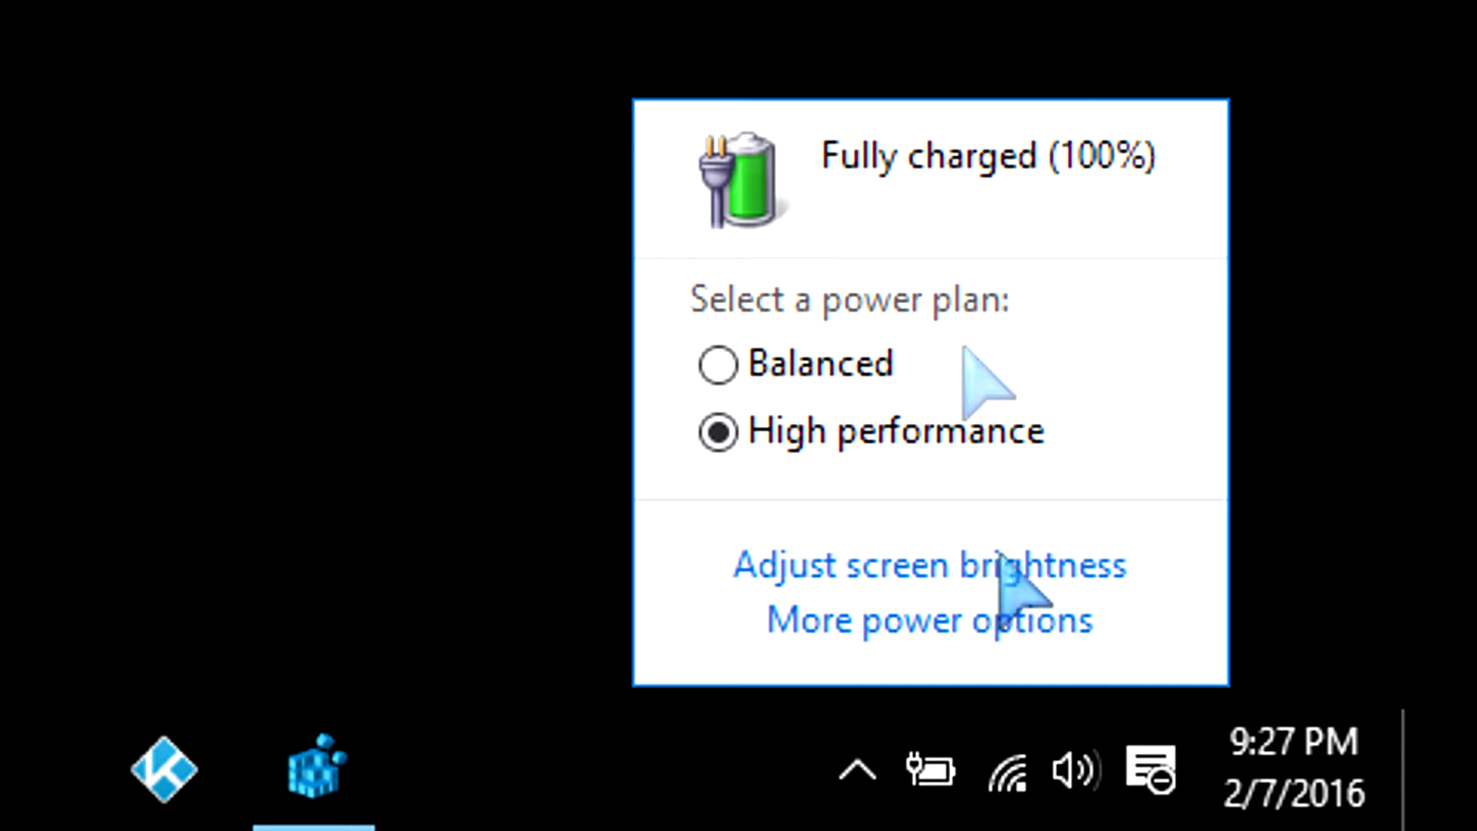
{"action": "mouse_move", "coordinate": [572, 318]}
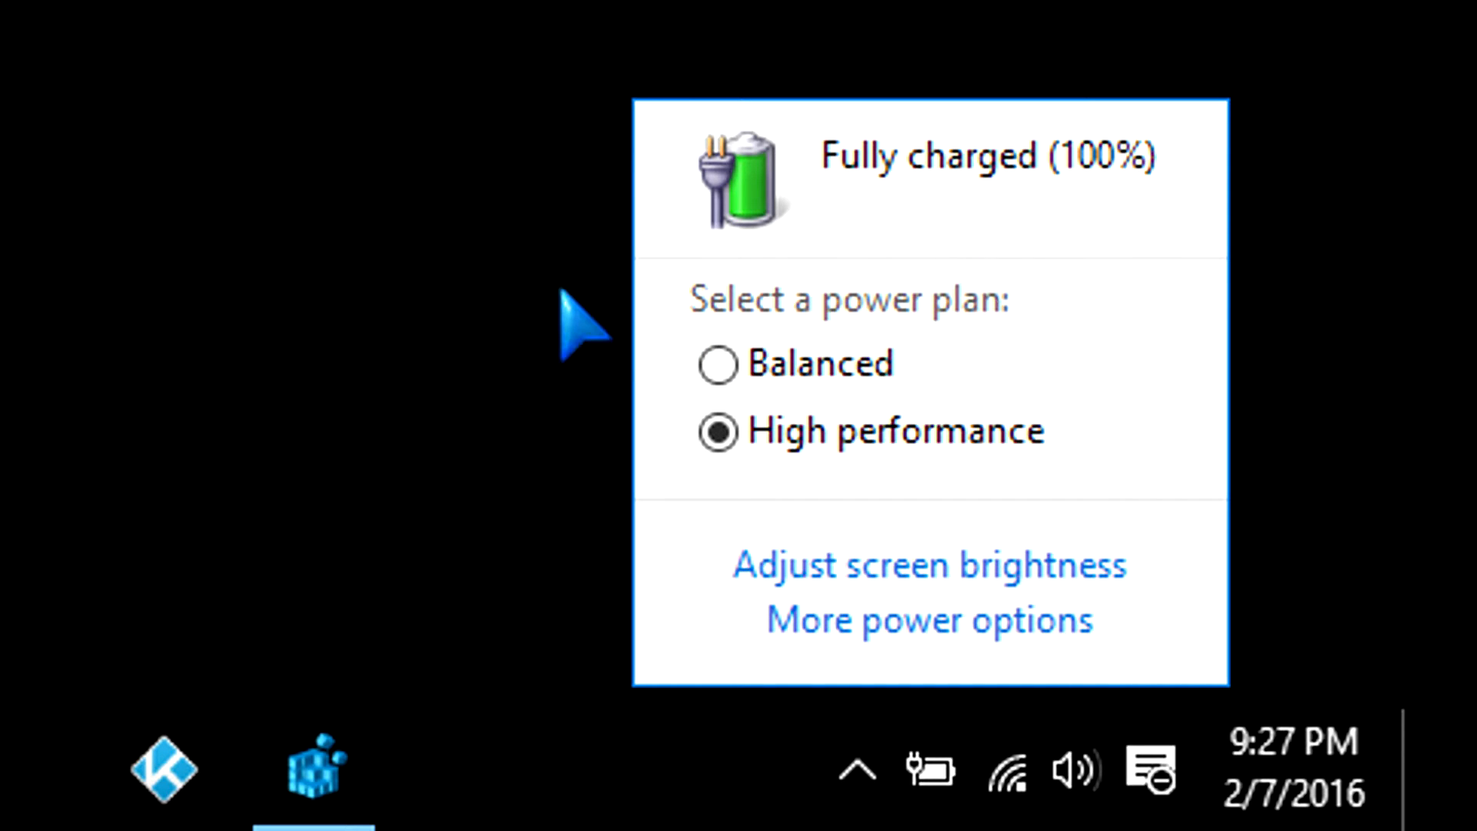
Launch regedit from the Run dialog via the Start right-click menu.
{"action": "right_click", "coordinate": [553, 511]}
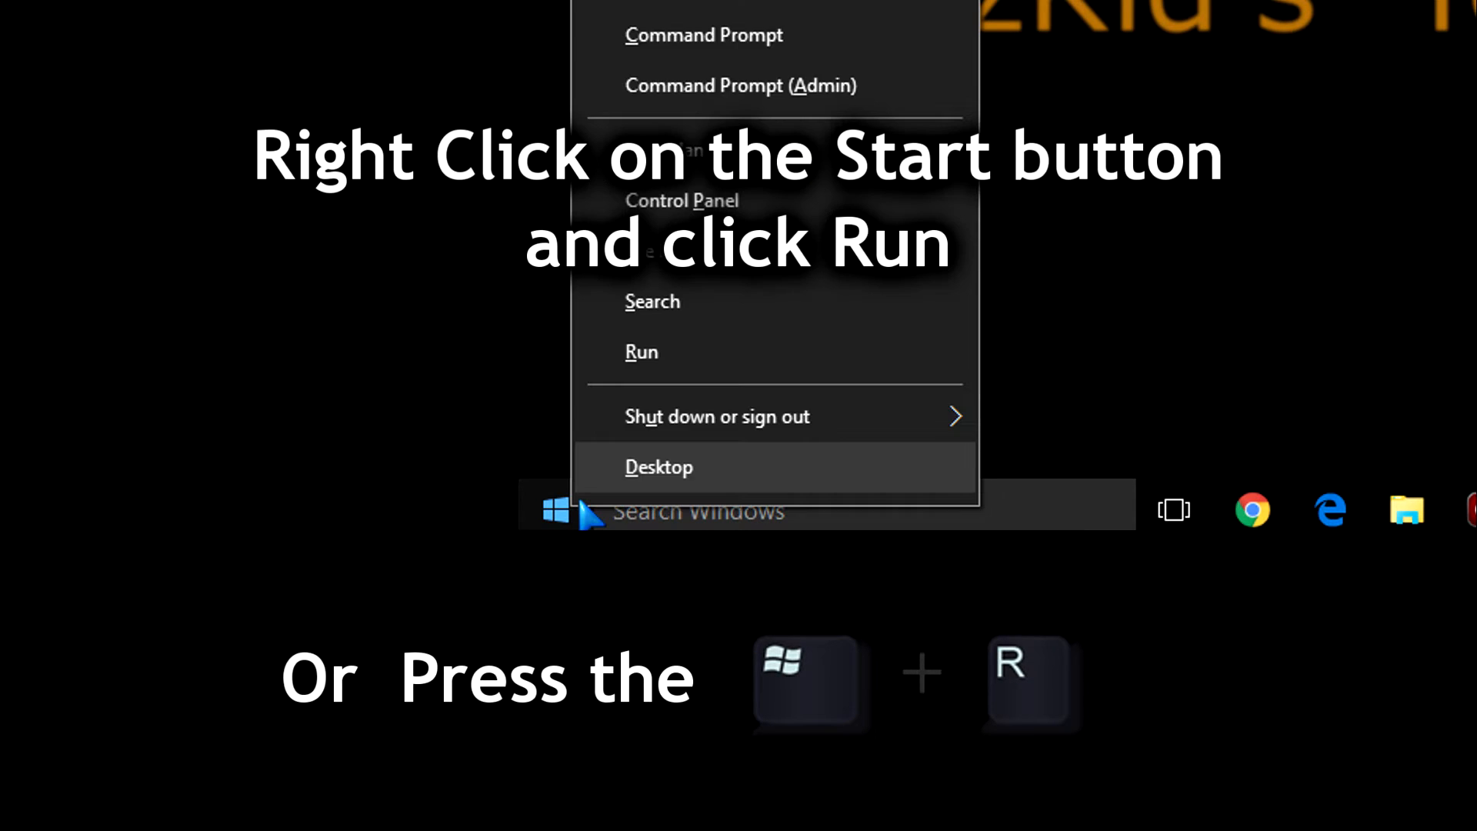
{"action": "left_click", "coordinate": [642, 351]}
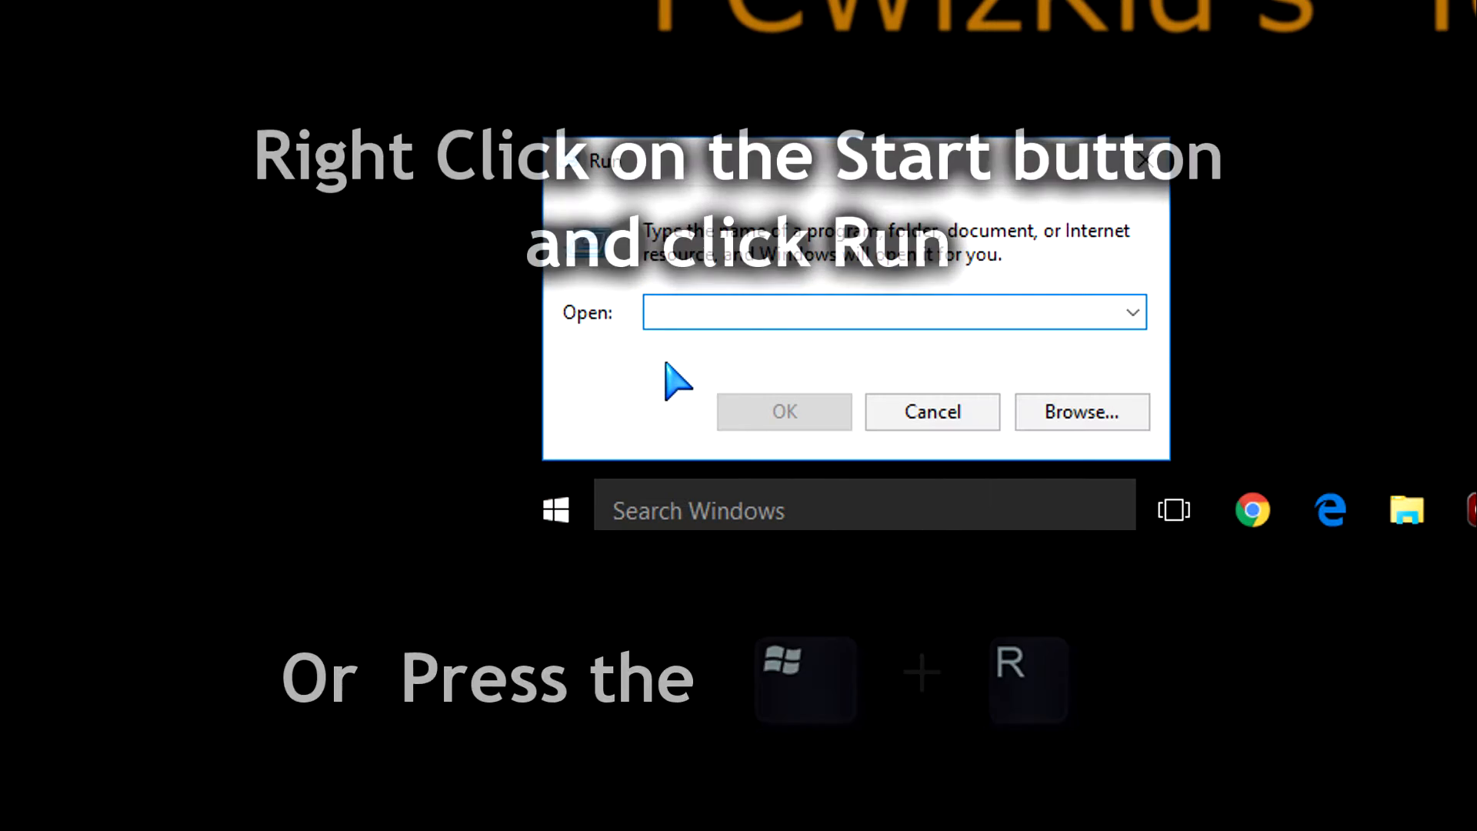
{"action": "type", "text": "regedit"}
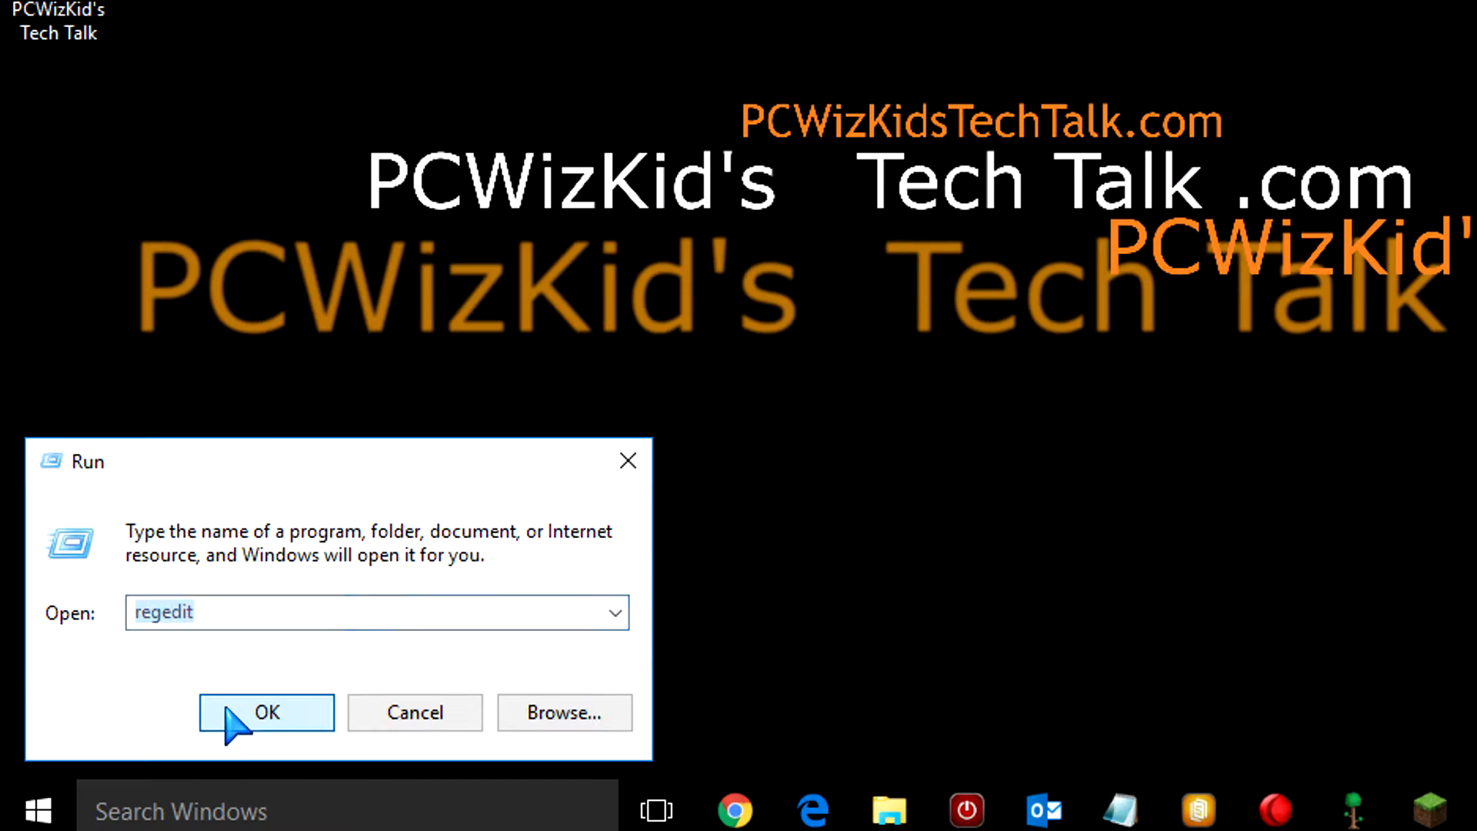
{"action": "left_click", "coordinate": [266, 712]}
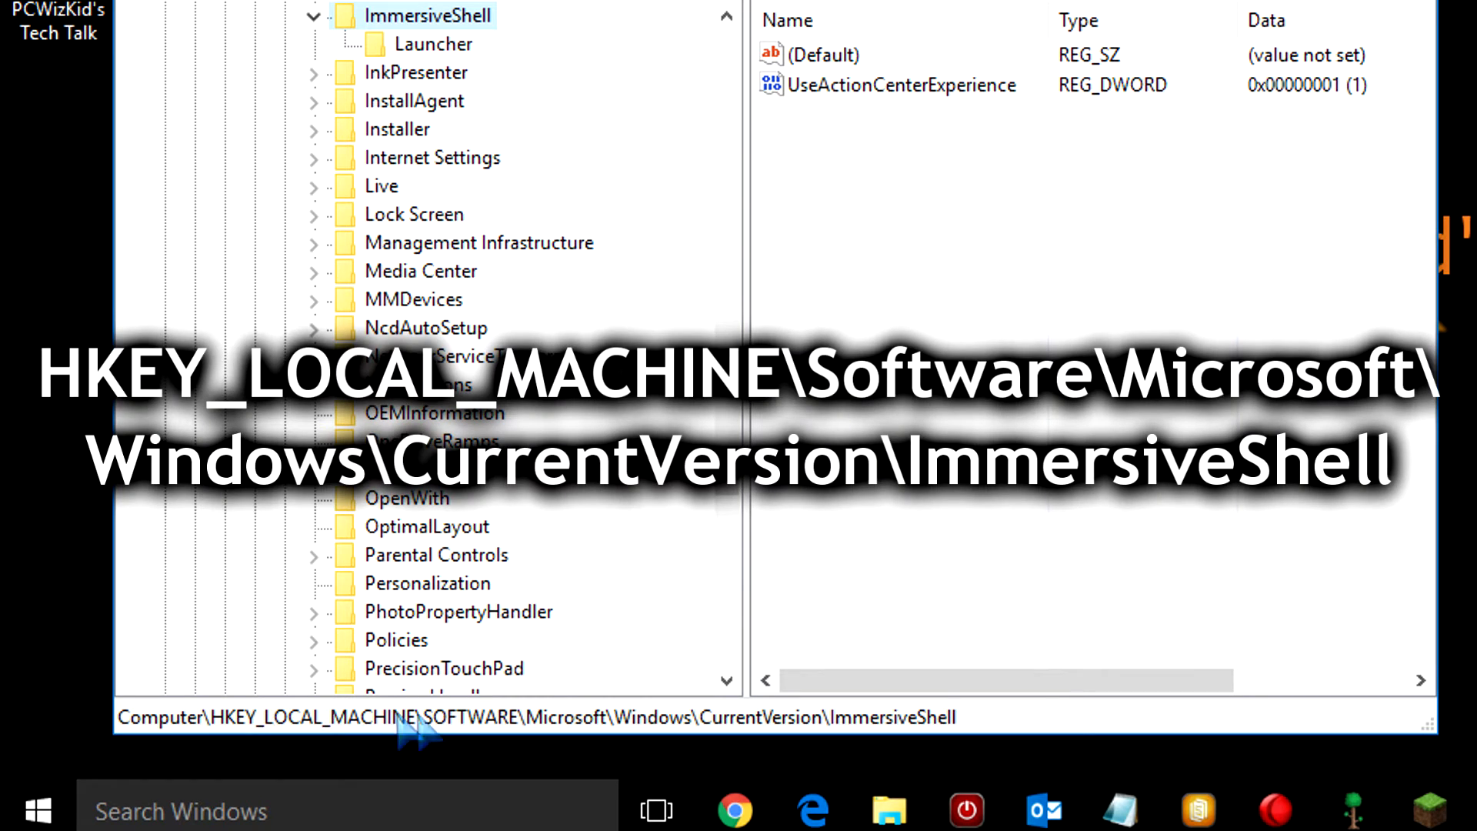
{"action": "mouse_move", "coordinate": [561, 754]}
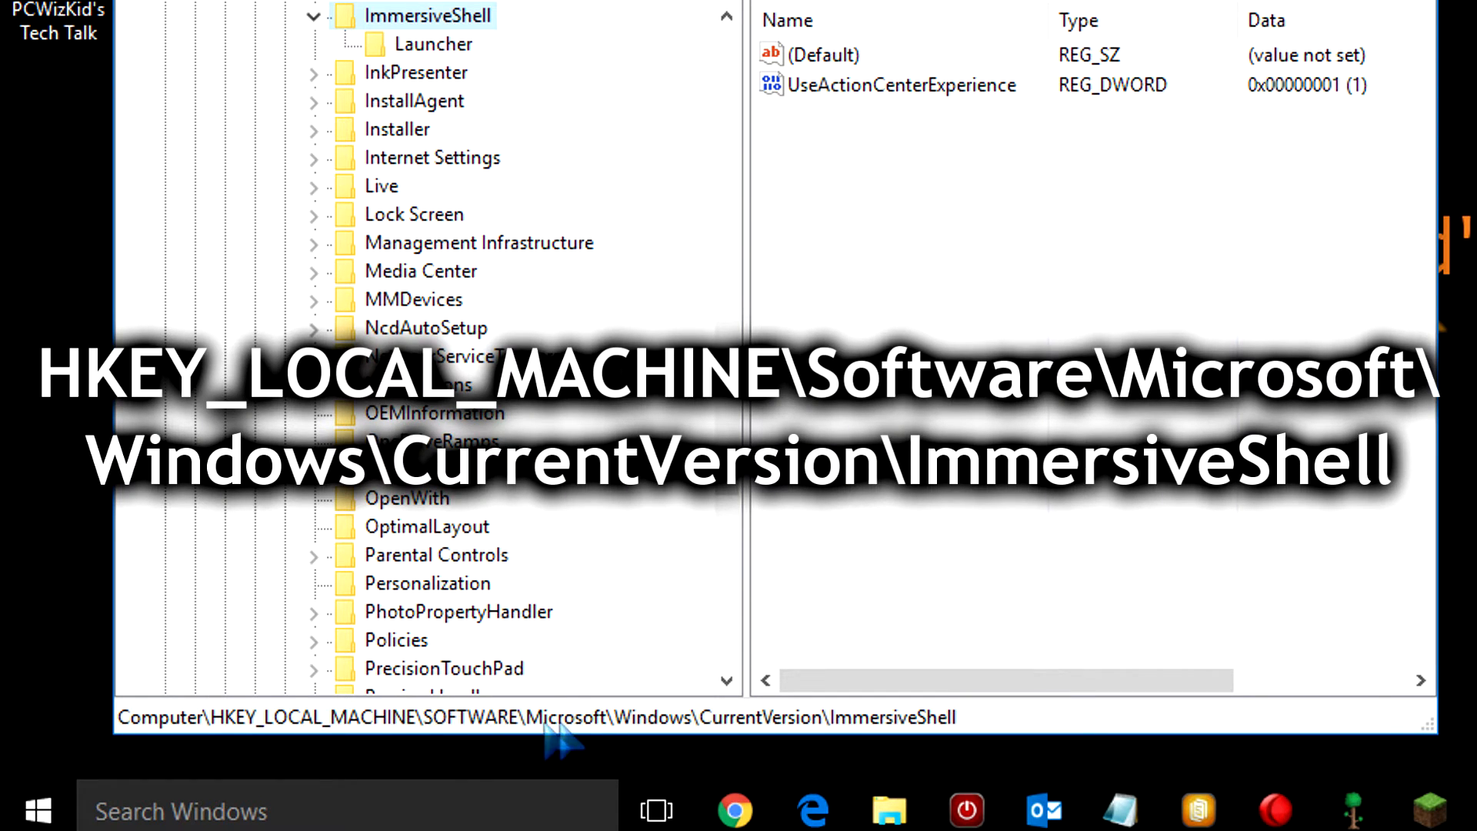
{"action": "mouse_move", "coordinate": [697, 747]}
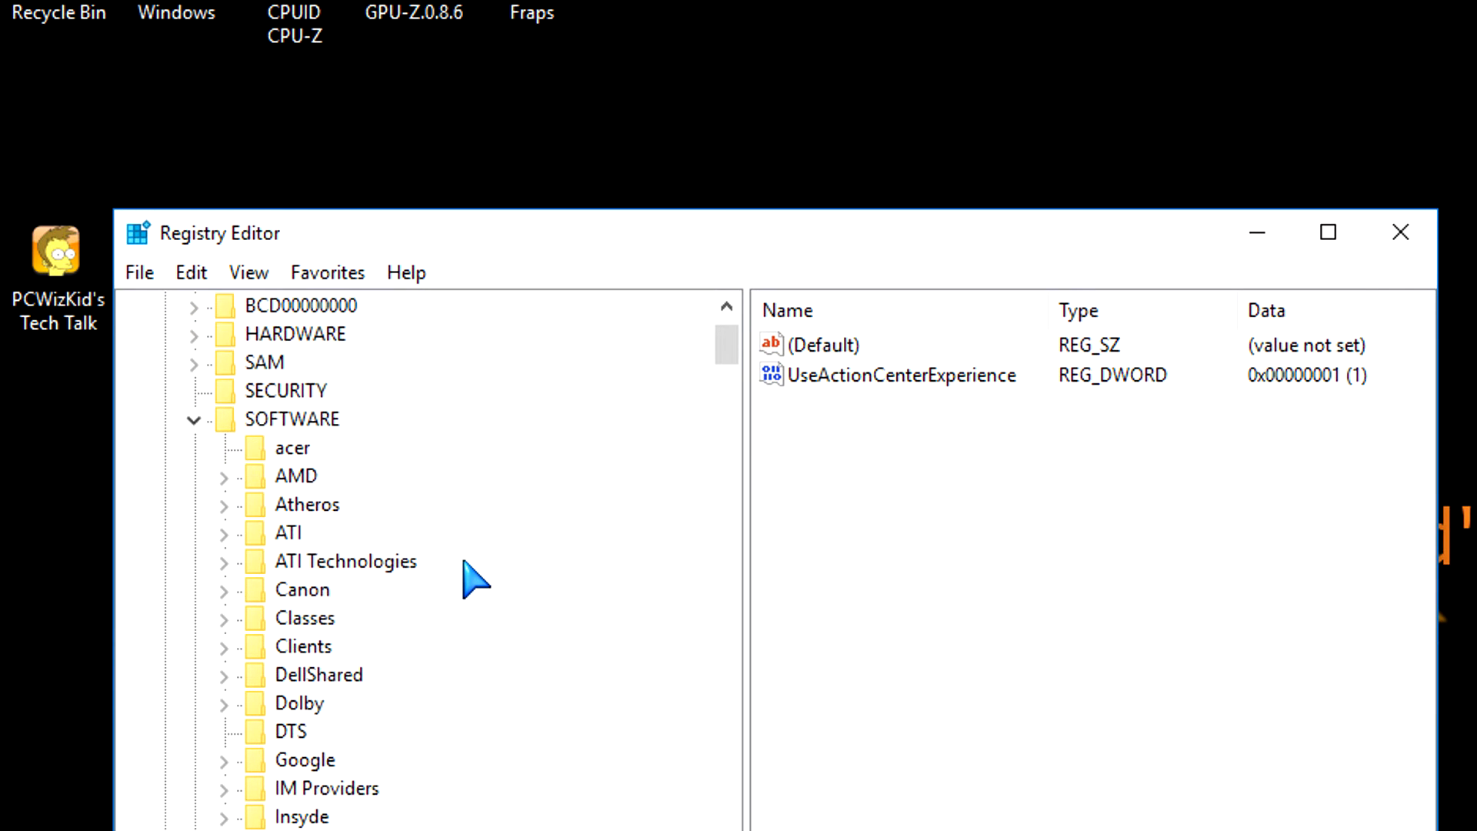
Scroll the key tree and select ImmersiveShell under CurrentVersion.
{"action": "scroll", "scroll_direction": "down", "scroll_amount": 3}
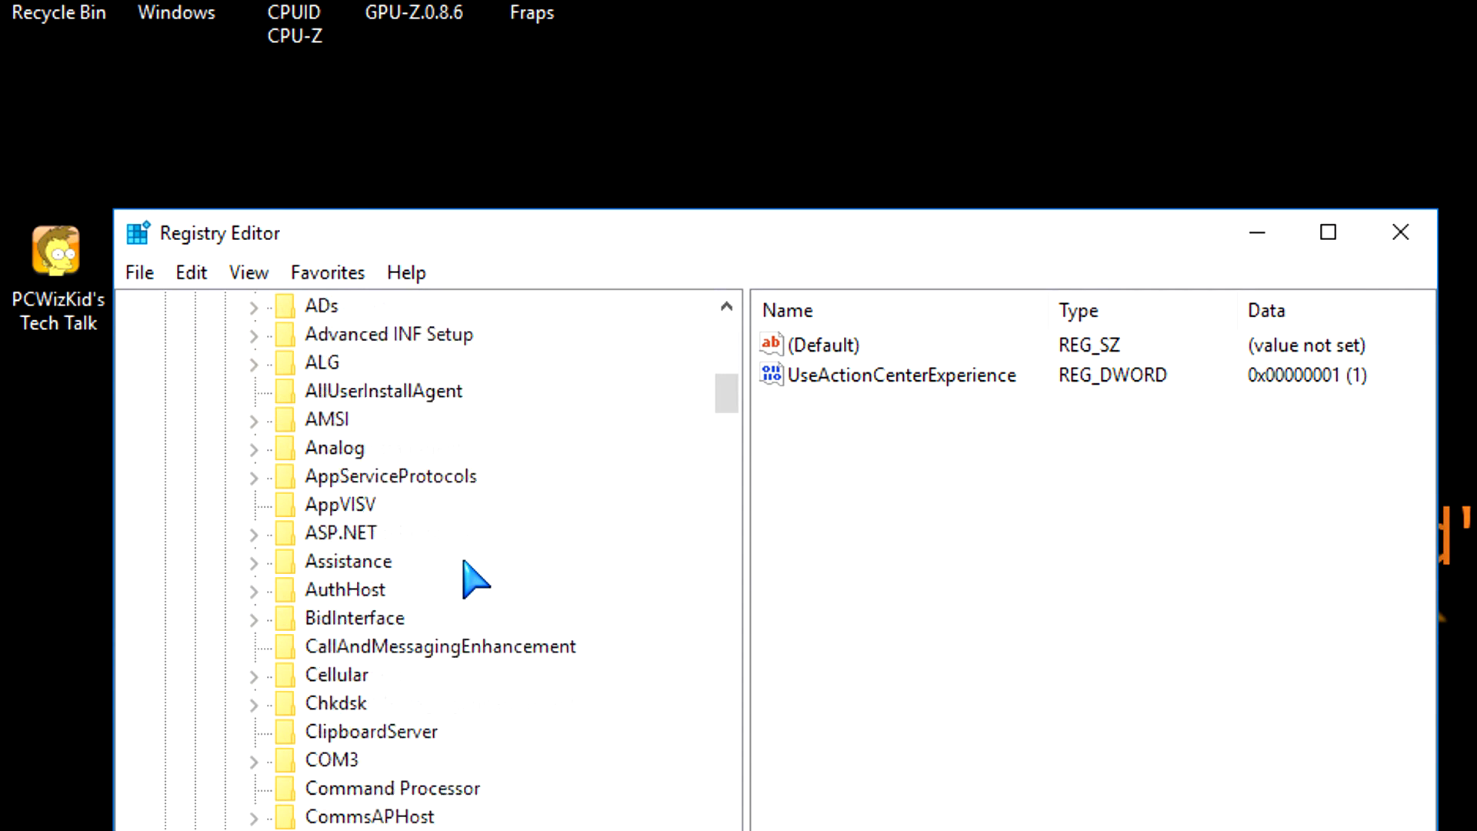
{"action": "scroll", "scroll_direction": "down", "scroll_amount": 3}
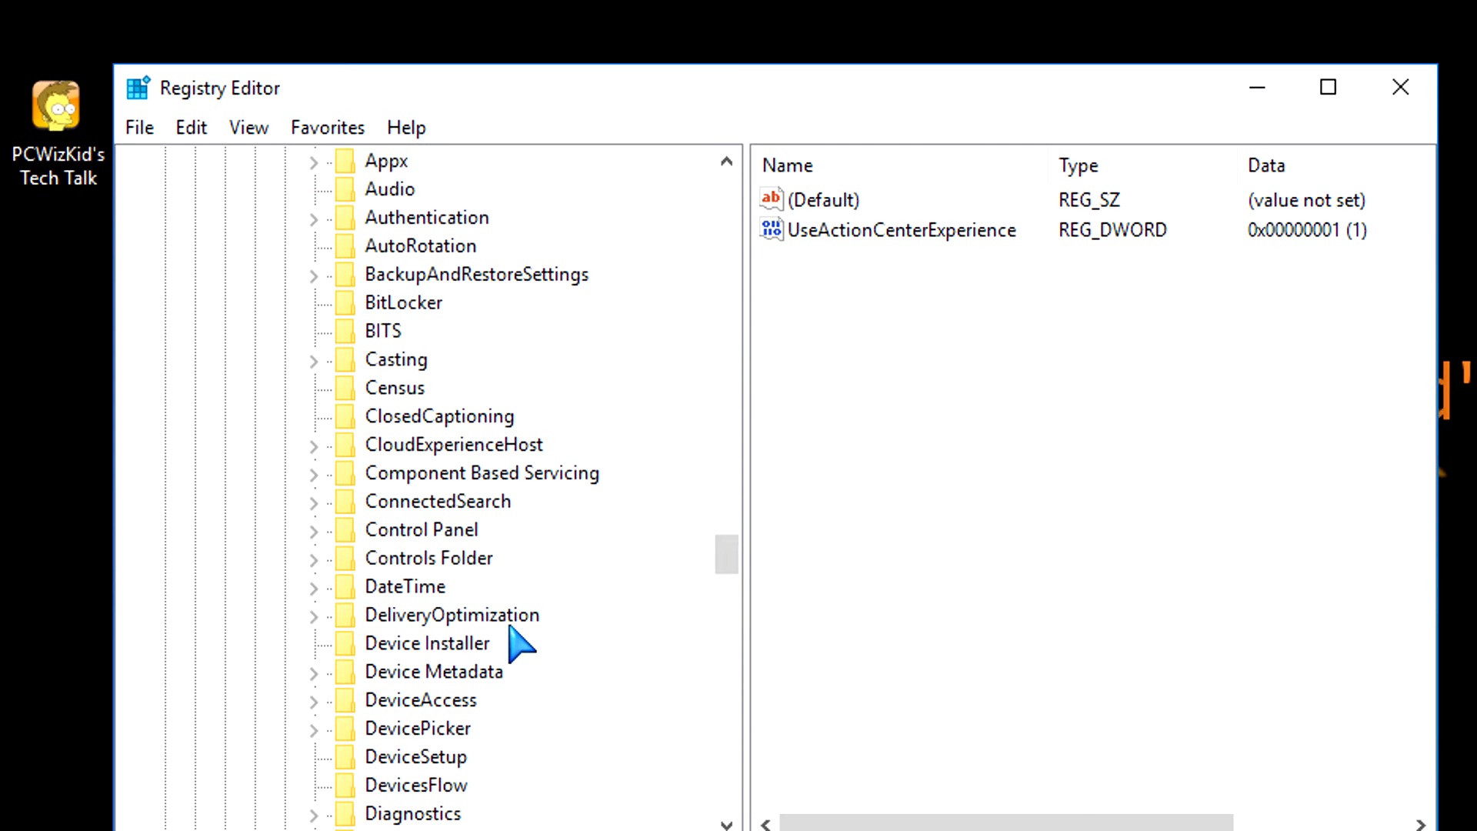
{"action": "left_click", "coordinate": [427, 511]}
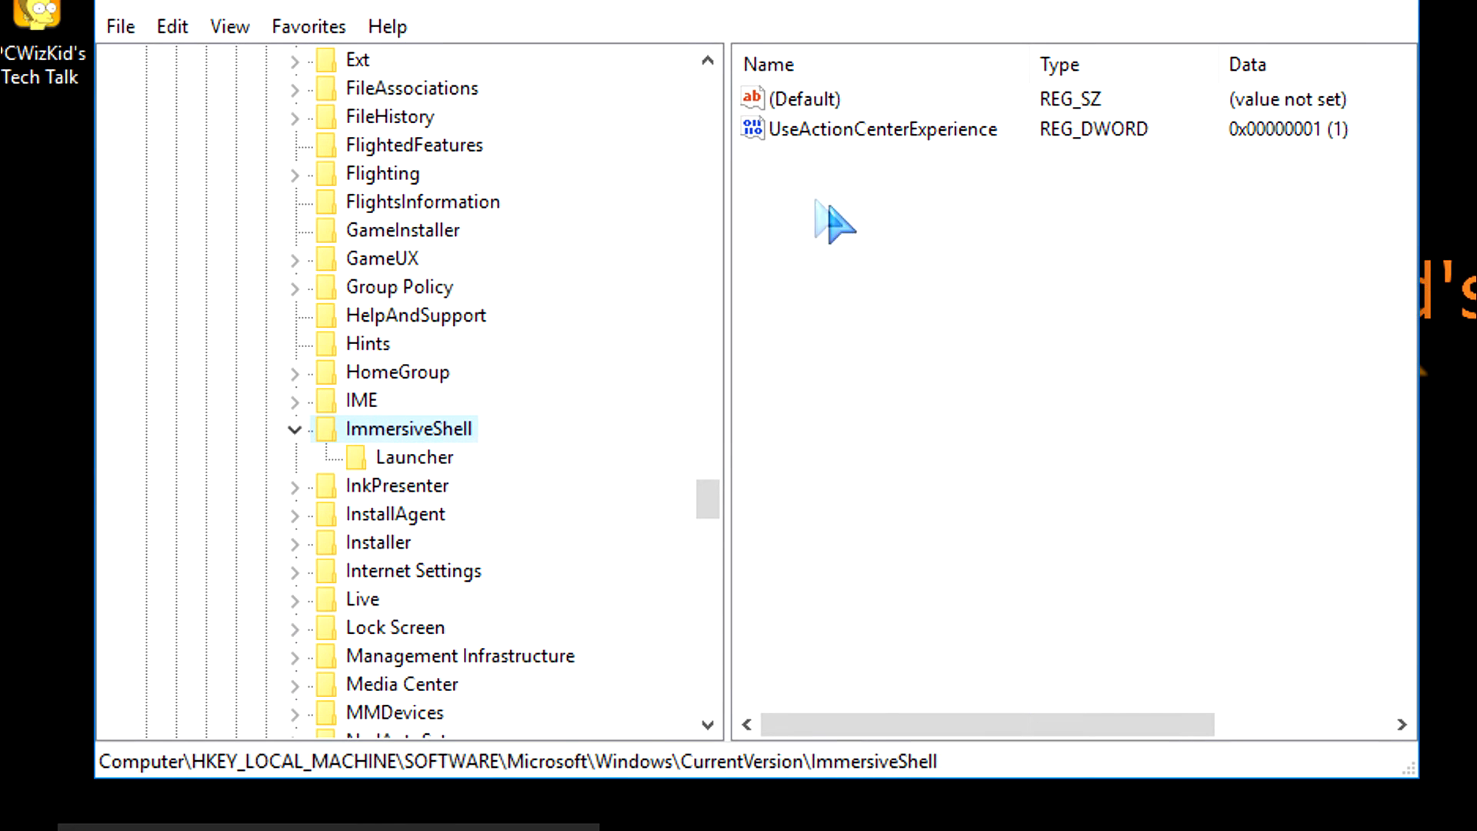
Create a new DWORD (32-bit) value named 'UseWin32BatteryFlyout' in ImmersiveShell.
{"action": "right_click", "coordinate": [833, 227]}
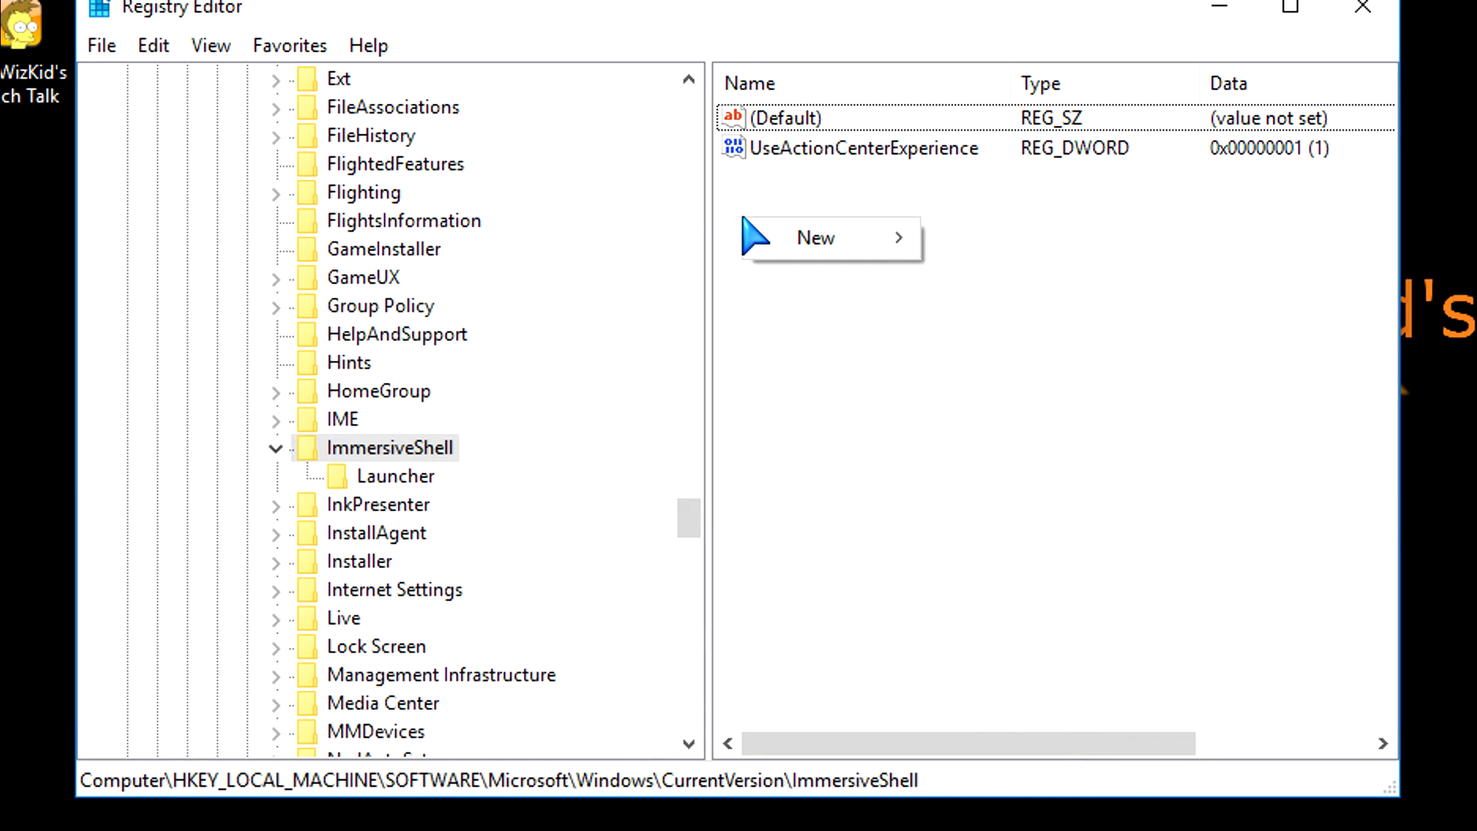
{"action": "mouse_move", "coordinate": [816, 237]}
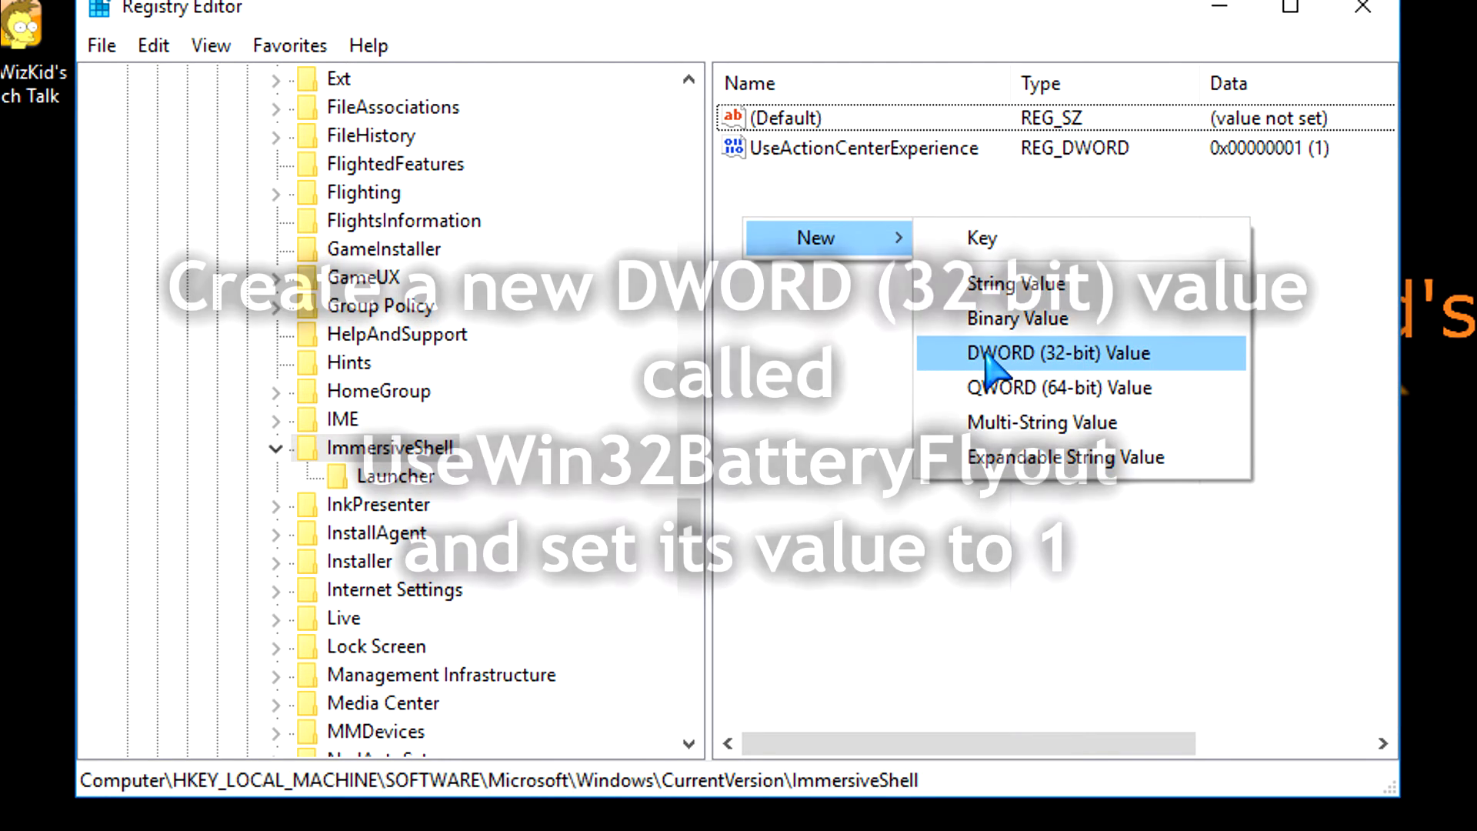
{"action": "left_click", "coordinate": [1071, 353]}
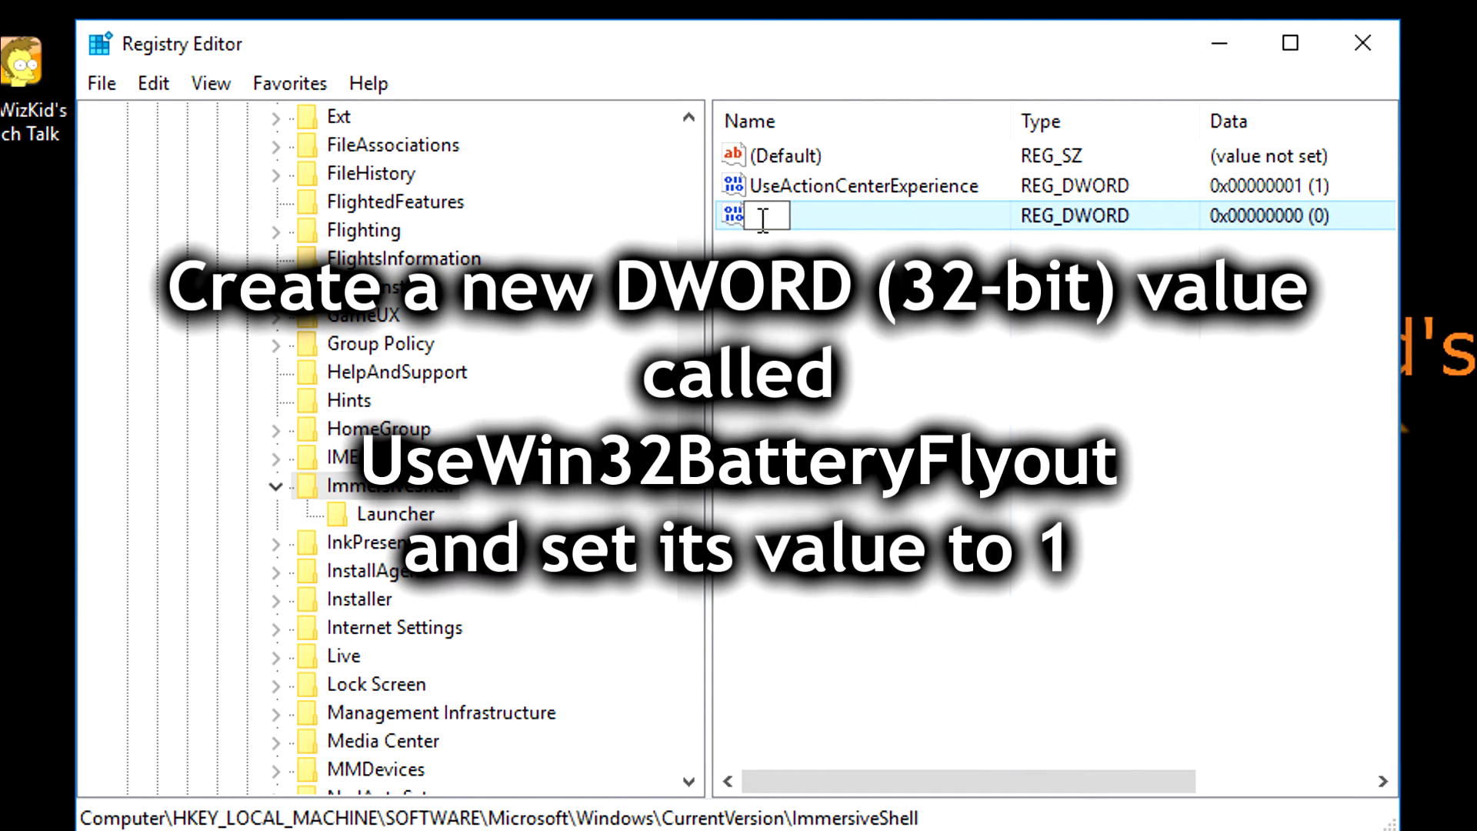
{"action": "type", "text": "UseWin32BatteryFlyout"}
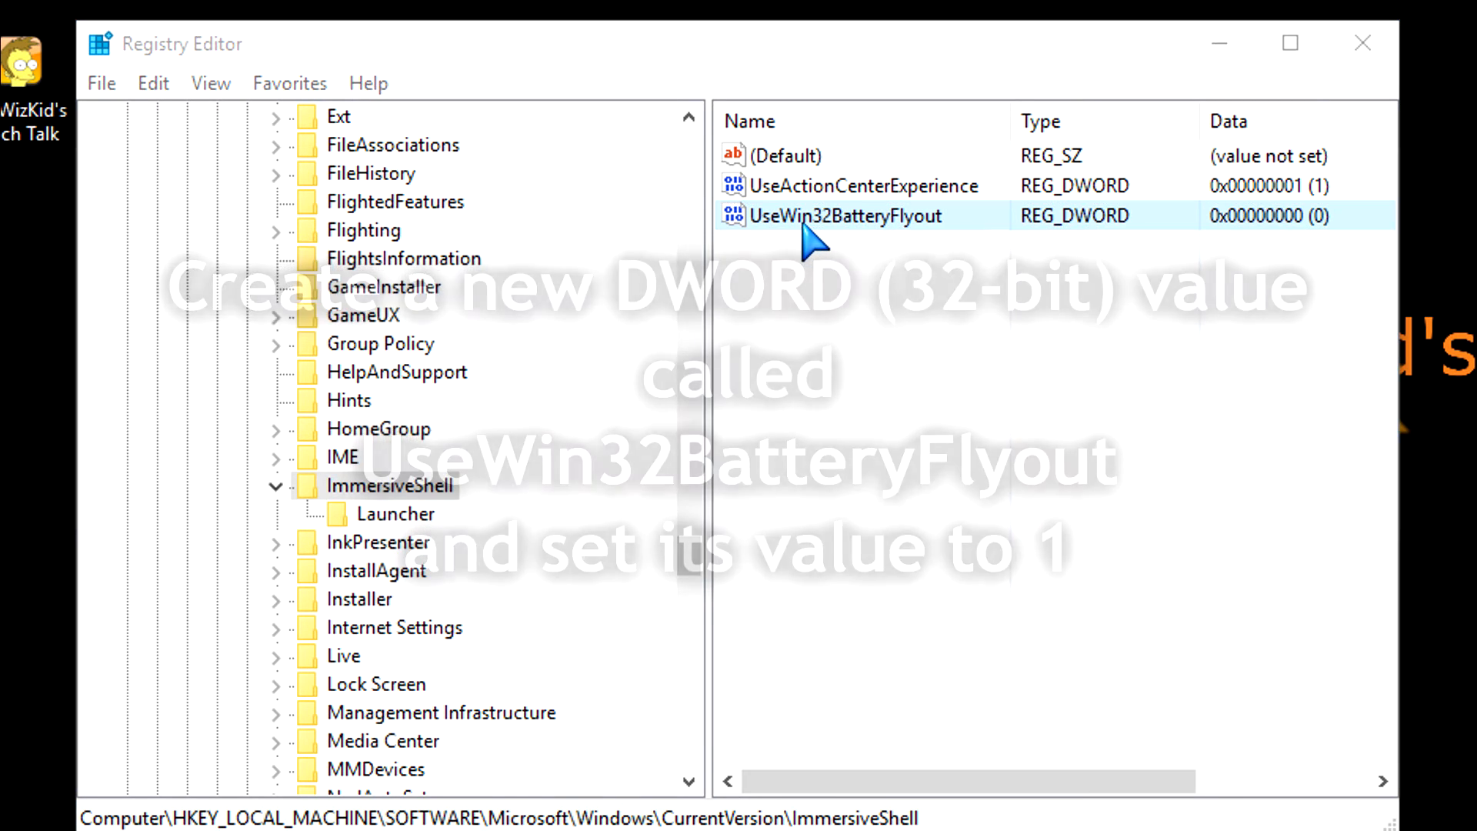
Enter 1 as UseWin32BatteryFlyout's value data and confirm.
{"action": "double_click", "coordinate": [837, 215]}
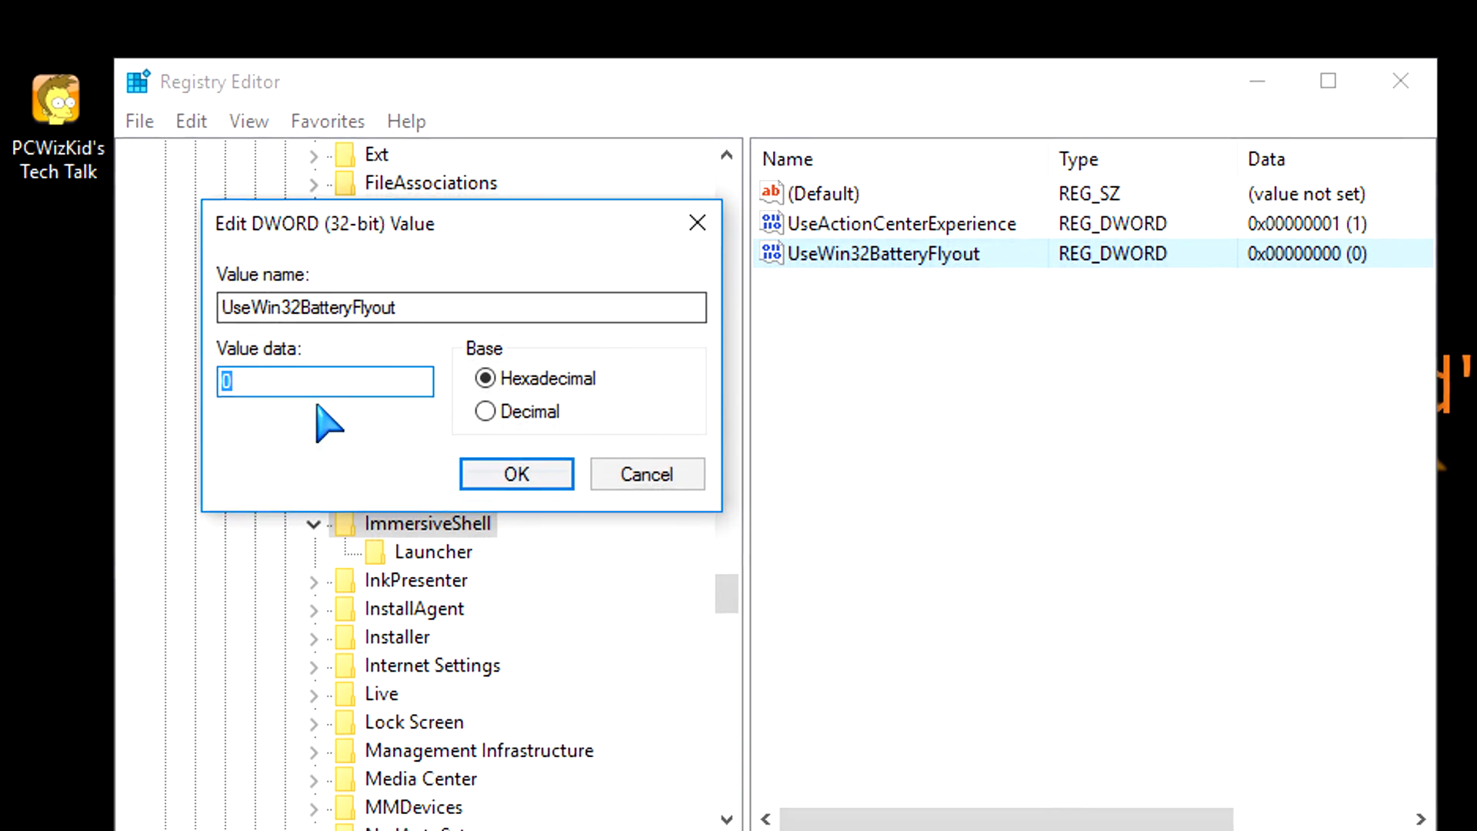
{"action": "type", "text": "1"}
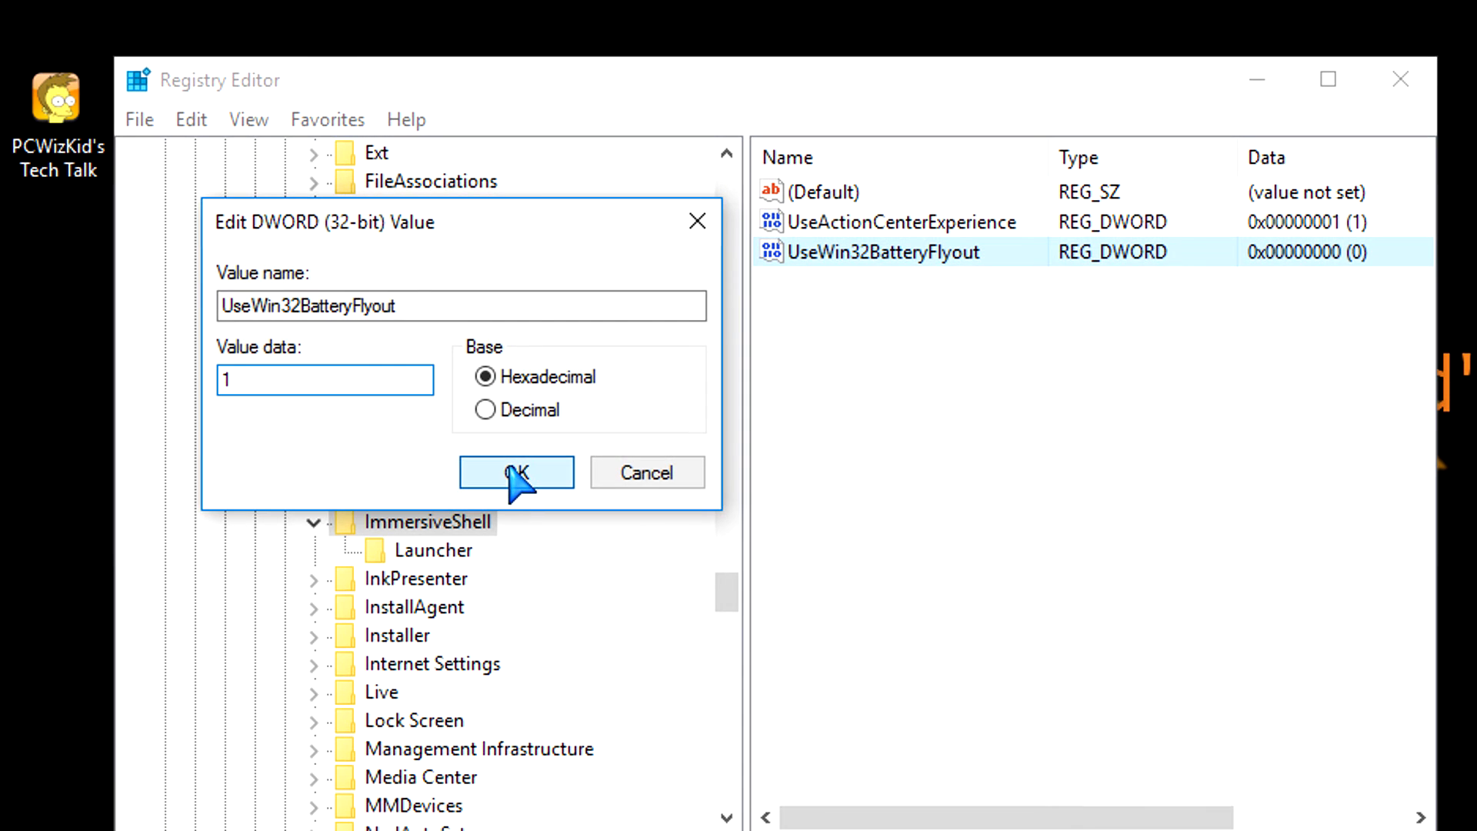
{"action": "left_click", "coordinate": [516, 472]}
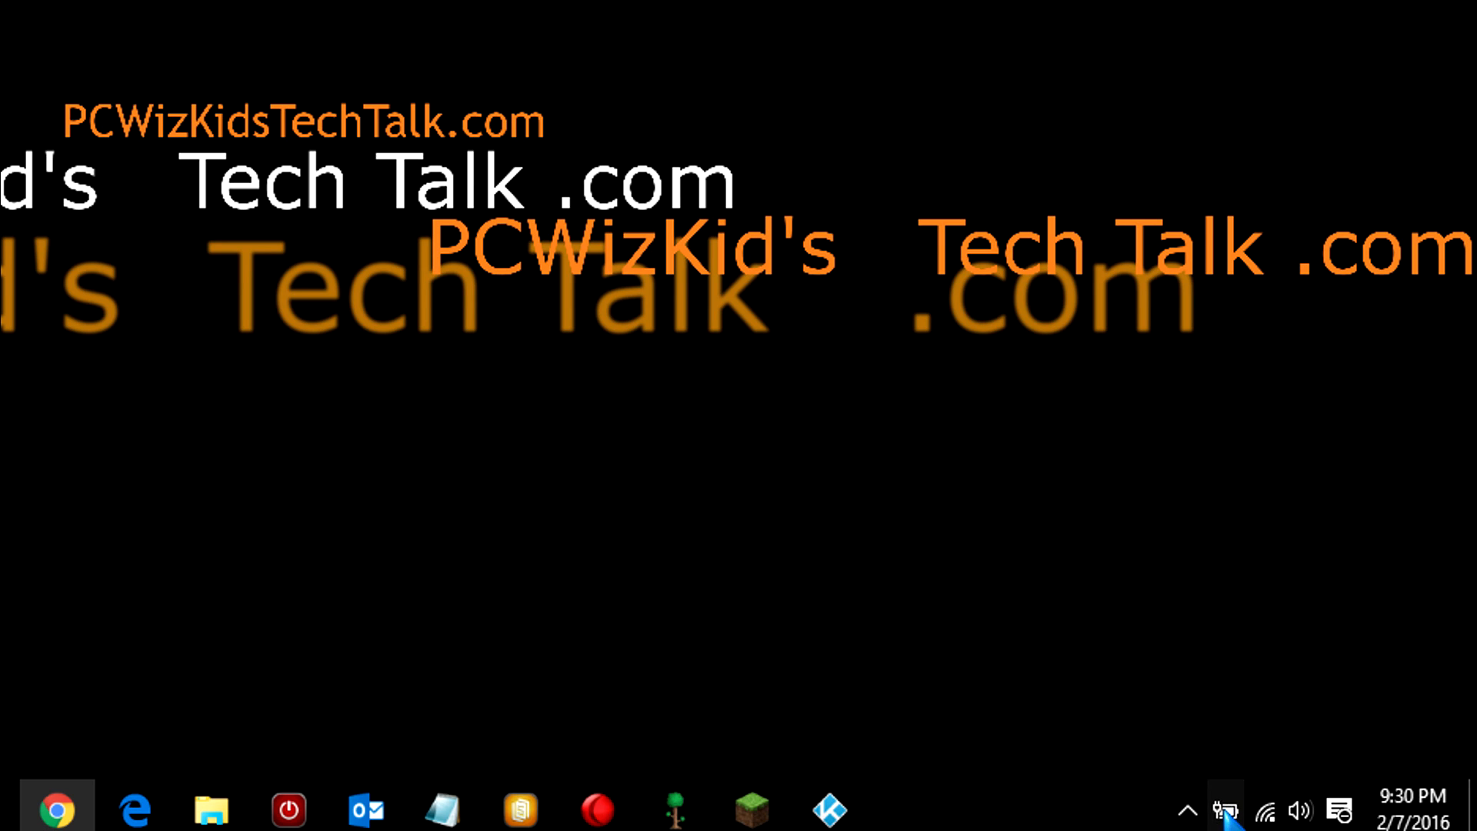
Open the taskbar battery flyout to confirm the classic style with power plans.
{"action": "left_click", "coordinate": [1224, 807]}
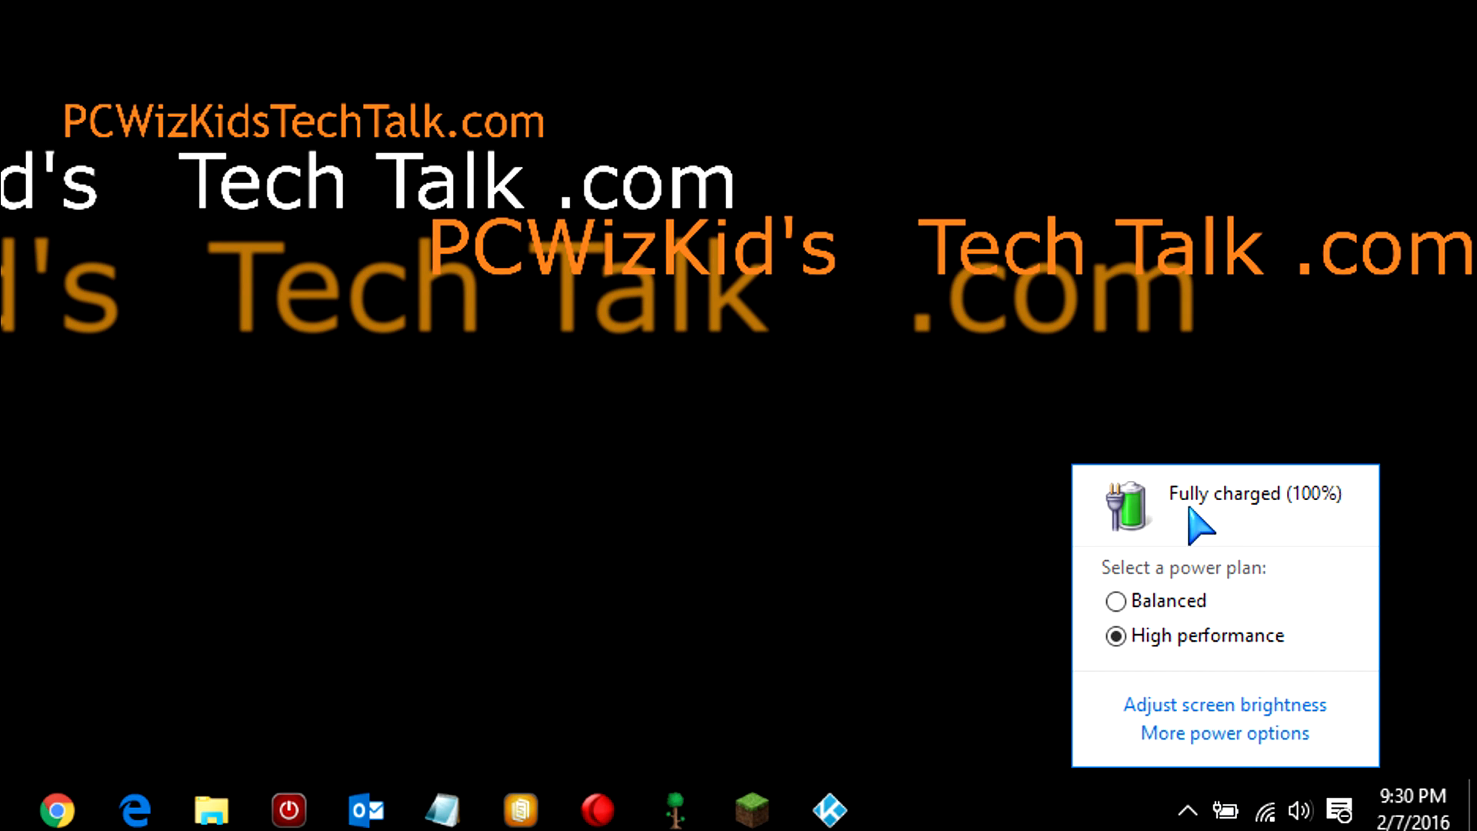
{"action": "mouse_move", "coordinate": [1225, 796]}
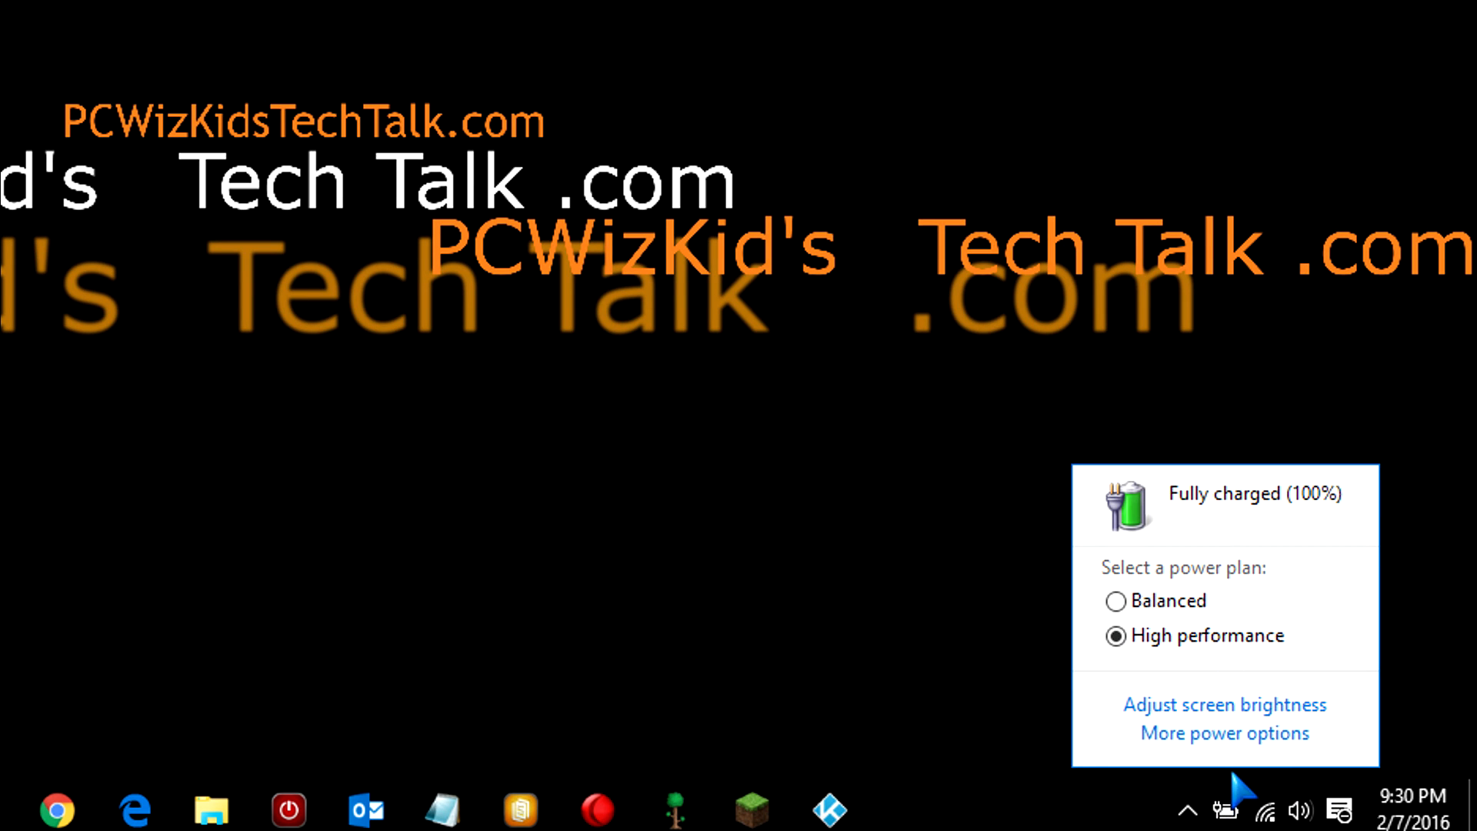
{"action": "mouse_move", "coordinate": [1033, 657]}
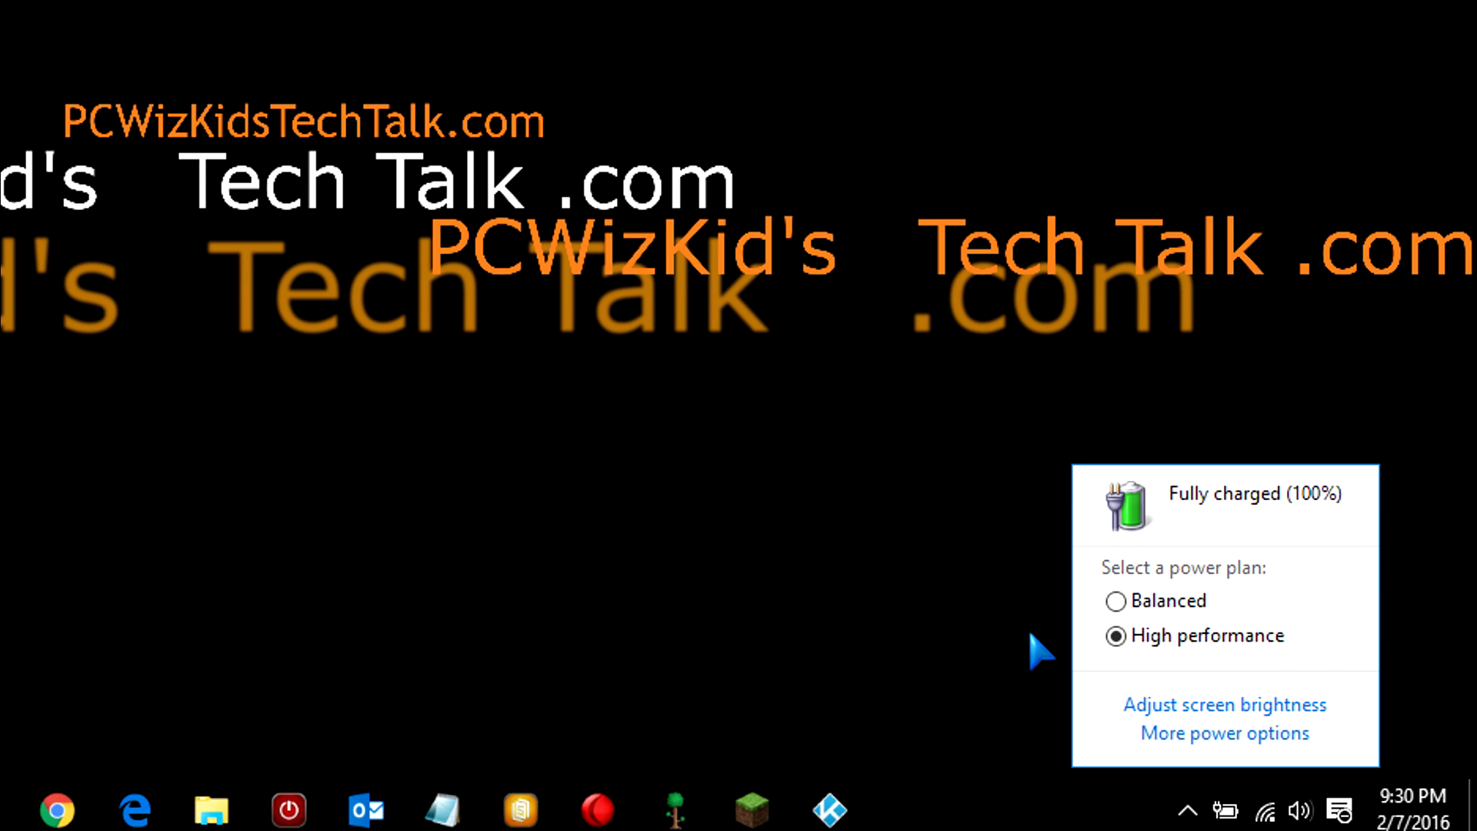